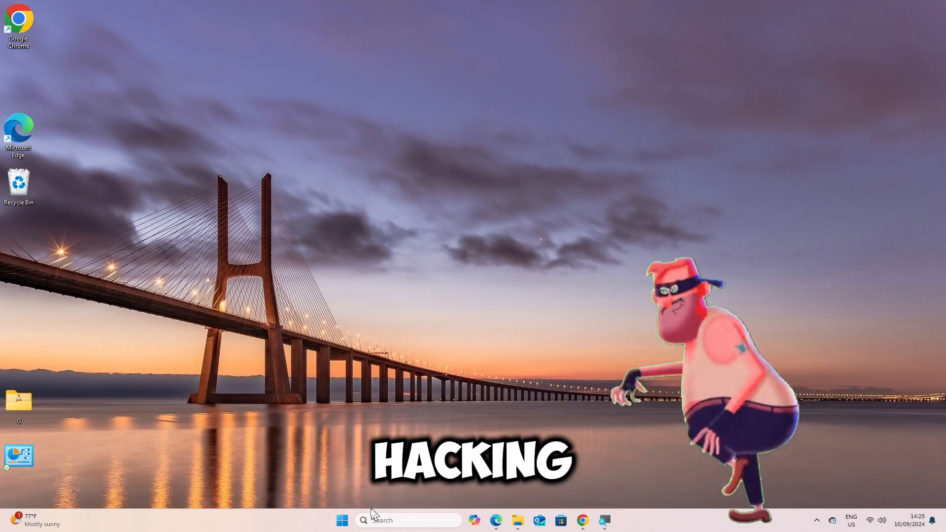
- Search for cmd and launch Command Prompt with Run as administrator
{"action": "left_click", "coordinate": [342, 520]}
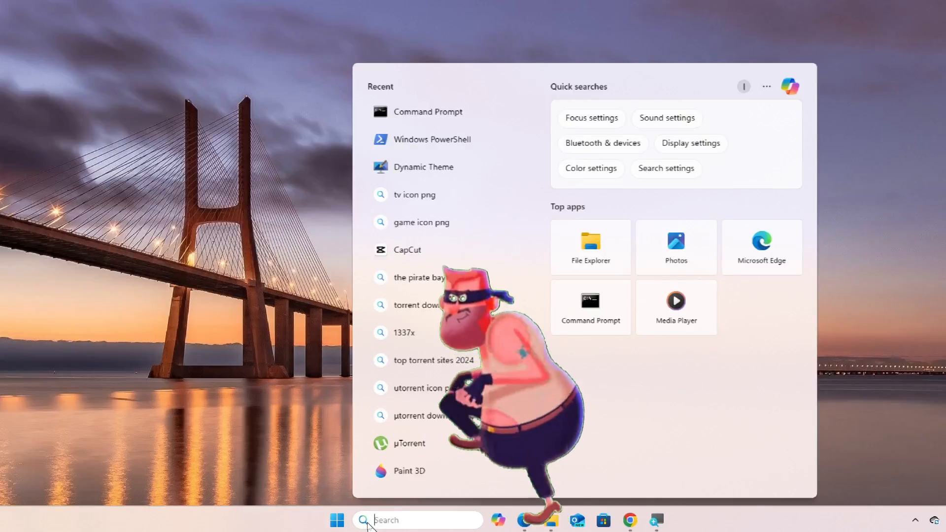
{"action": "type", "text": "cm"}
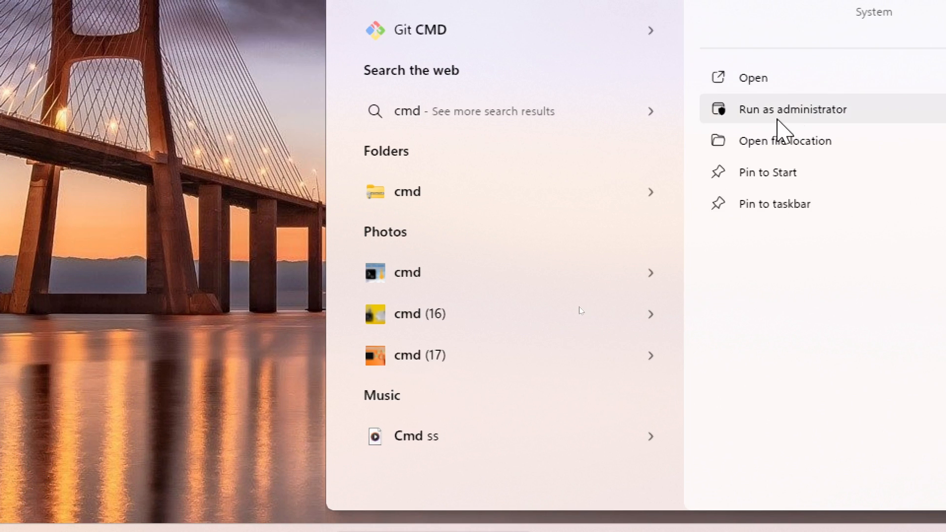
{"action": "left_click", "coordinate": [792, 109]}
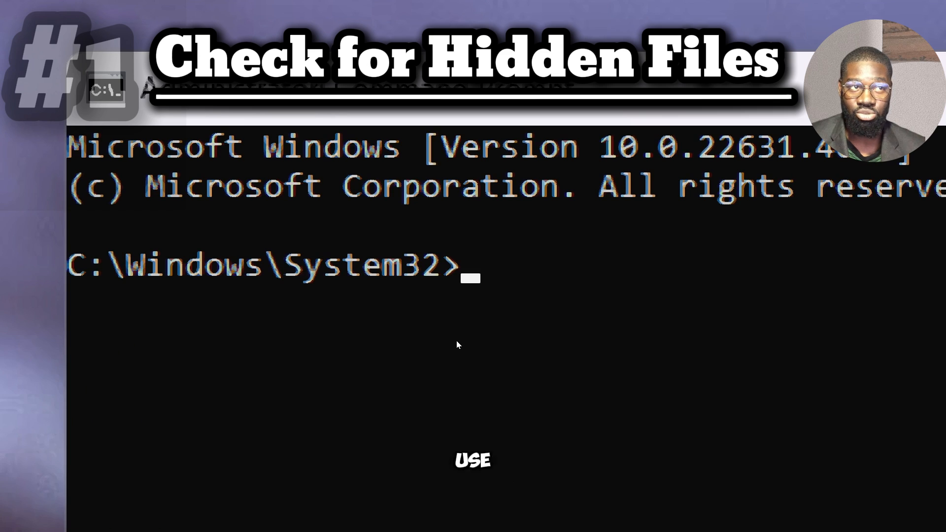
- Run dir C:\ /a:h /s to list all hidden files recursively on drive C:
{"action": "type", "text": "dir C:\\ /a:"}
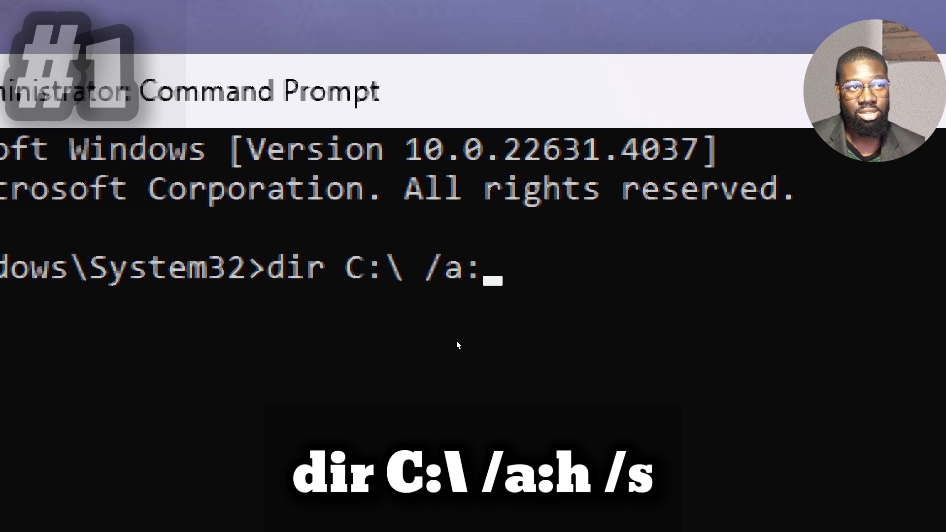
{"action": "type", "text": "h /S"}
{"action": "type", "text": "copy"}
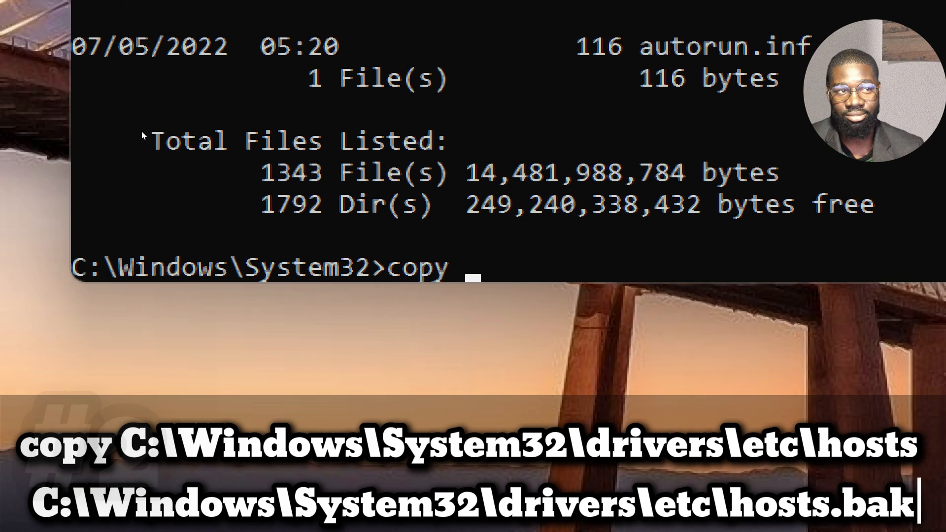
- Copy C:\Windows\System32\drivers\etc\hosts to hosts.bak in the same folder
{"action": "type", "text": "C:\\Windows\\Syste"}
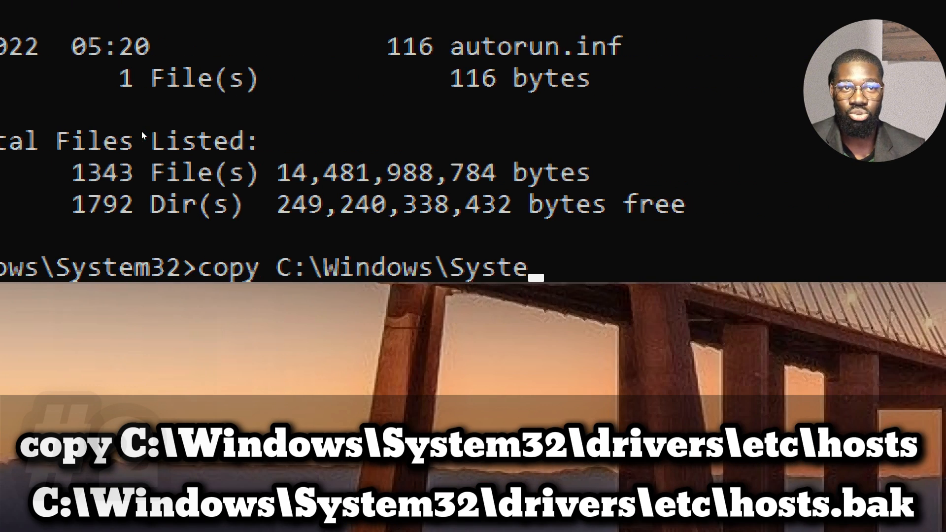
{"action": "type", "text": "\\drivers"}
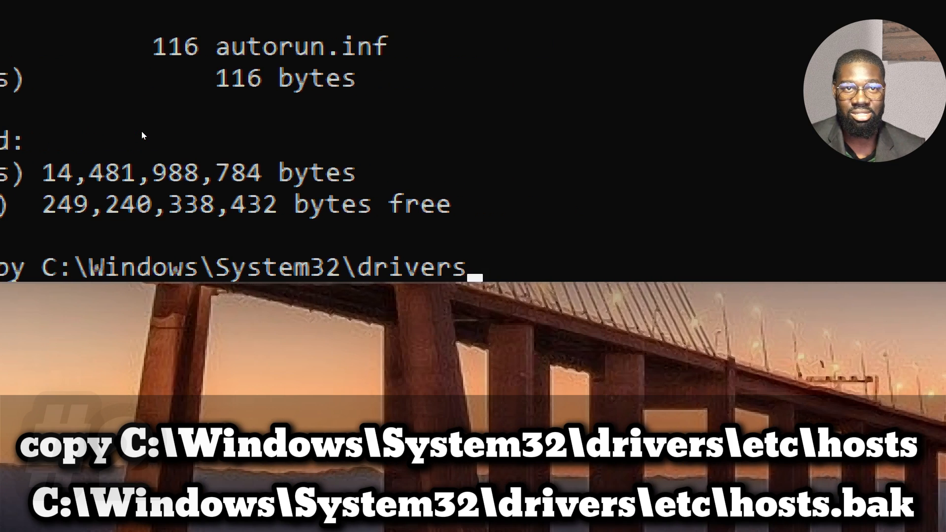
{"action": "type", "text": "\\etc\\hosts C:\\"}
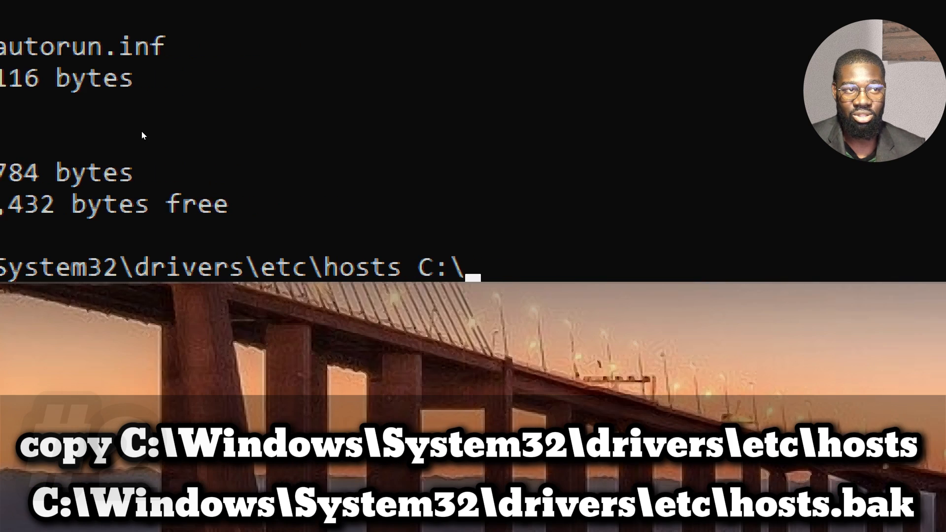
{"action": "type", "text": "Windows\\"}
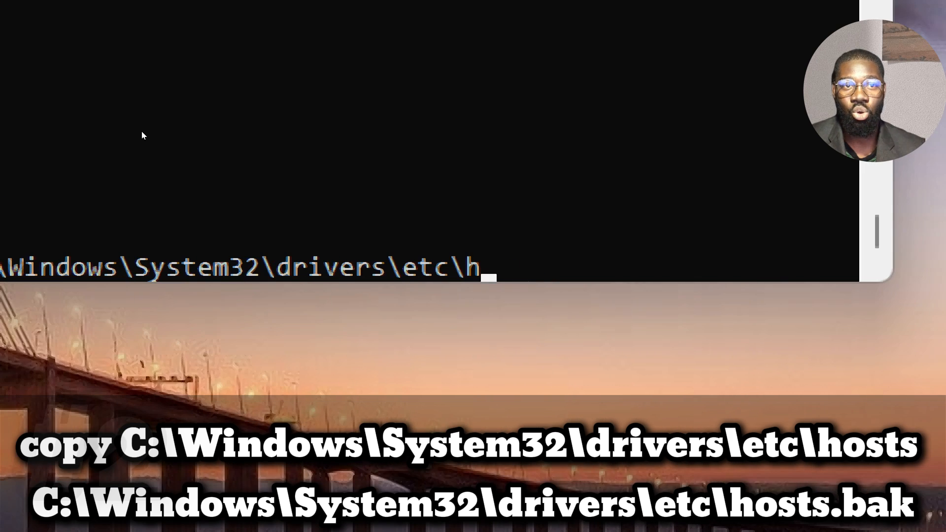
{"action": "type", "text": "osts.bak"}
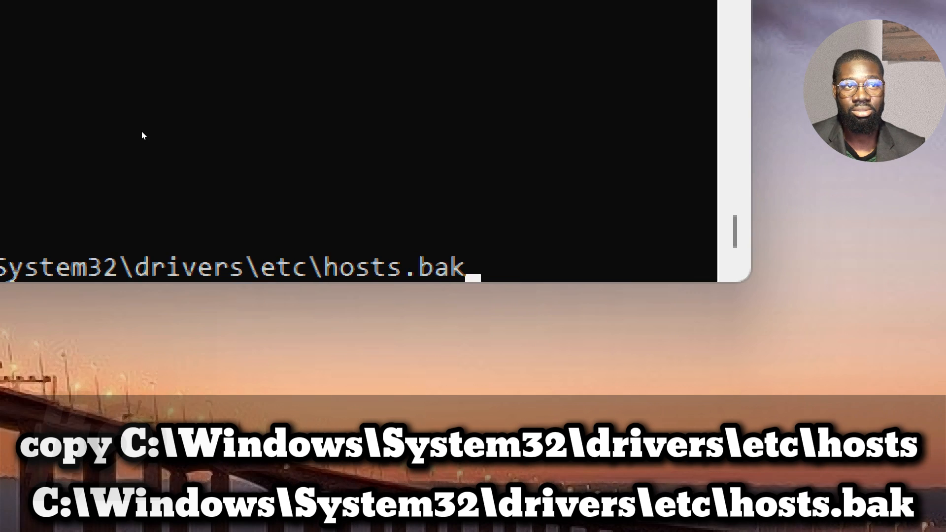
{"action": "key", "text": "enter"}
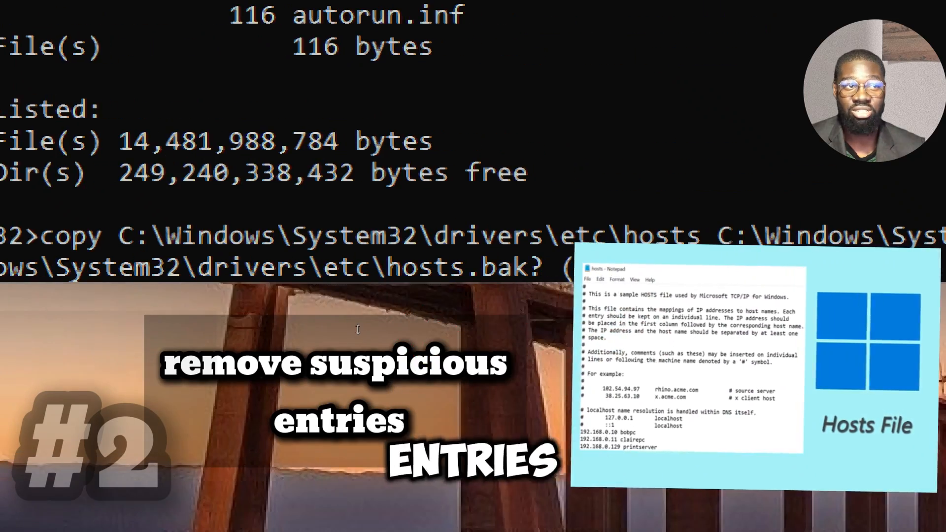
- Answer yes to overwrite hosts.bak so 1 file is copied
{"action": "type", "text": "yes"}
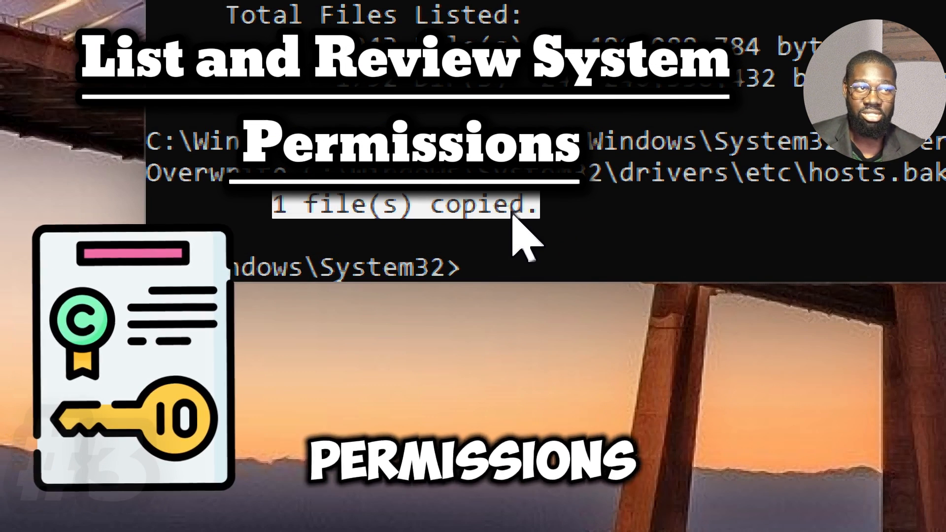
- Run icacls on a C:\Windows\System32 path to list its permission entries
{"action": "type", "text": "icacls C:\\Windows\\Sys"}
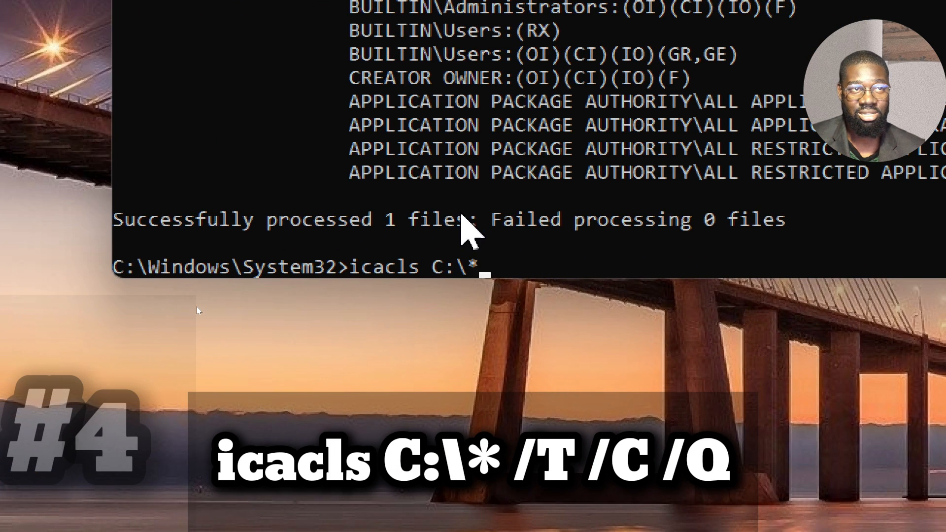
- Run icacls C:\* /T /C /Q for a quiet recursive permissions listing of drive C:
{"action": "type", "text": "/T /C"}
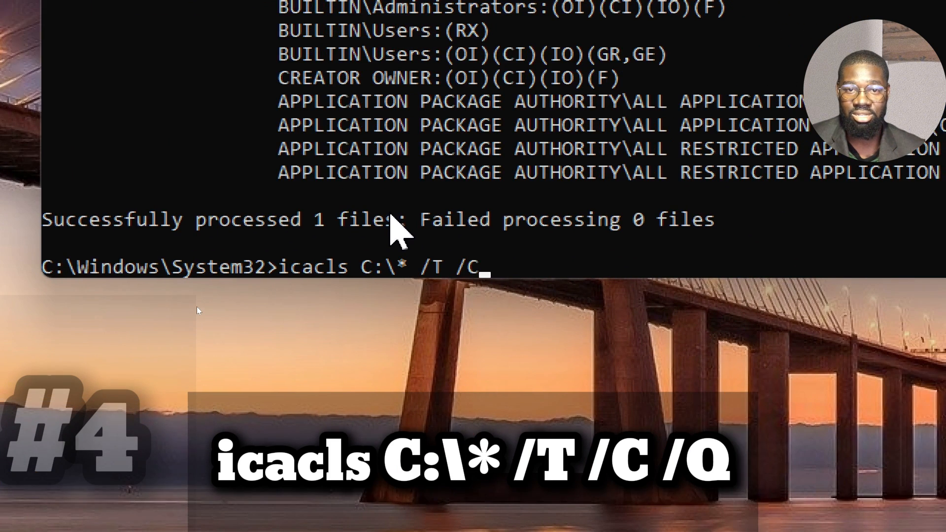
{"action": "type", "text": "/Q"}
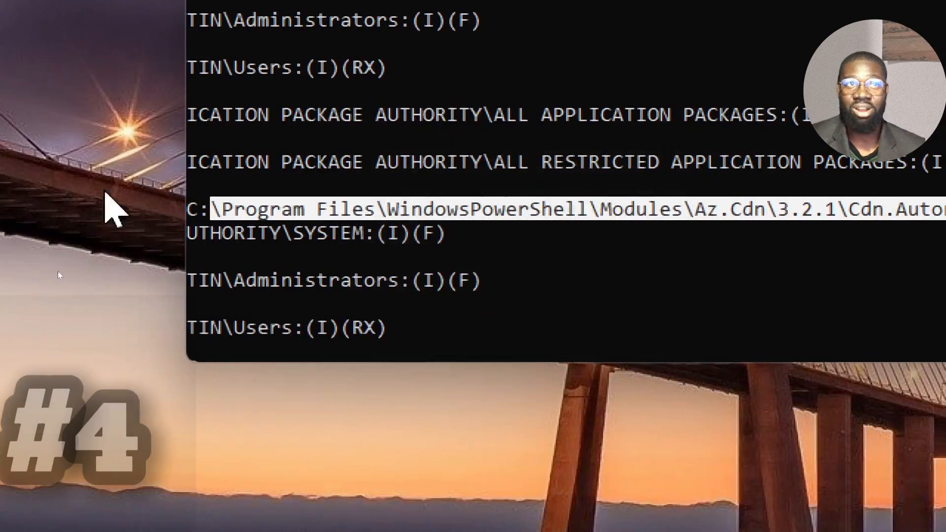
{"action": "scroll", "scroll_direction": "down", "scroll_amount": 3}
{"action": "type", "text": "s"}
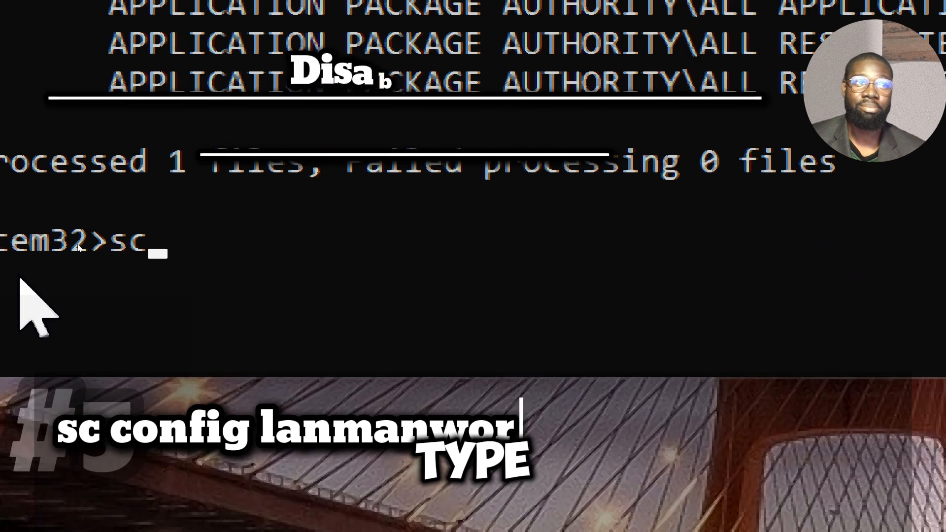
- Run sc config lanmanworkstation depend= bowser/mrxsmb20/nsi
{"action": "type", "text": "config"}
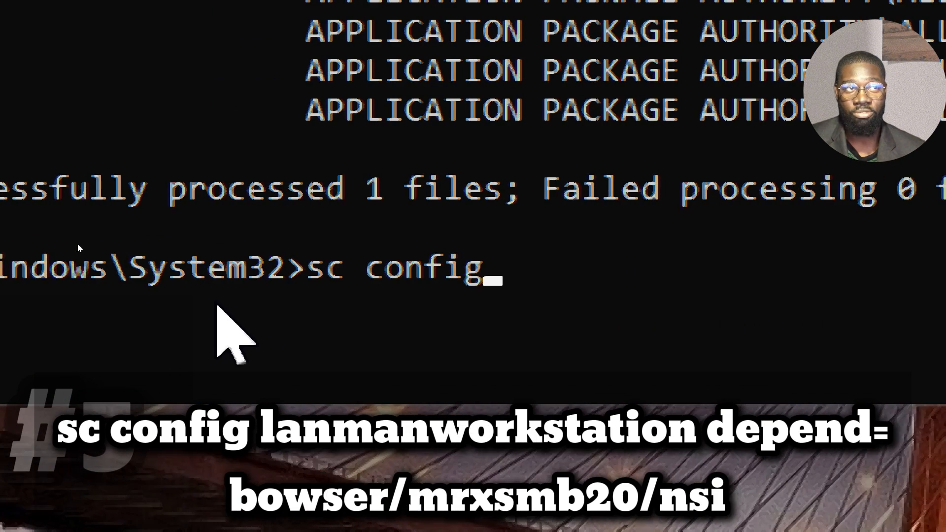
{"action": "type", "text": "lanmanwor"}
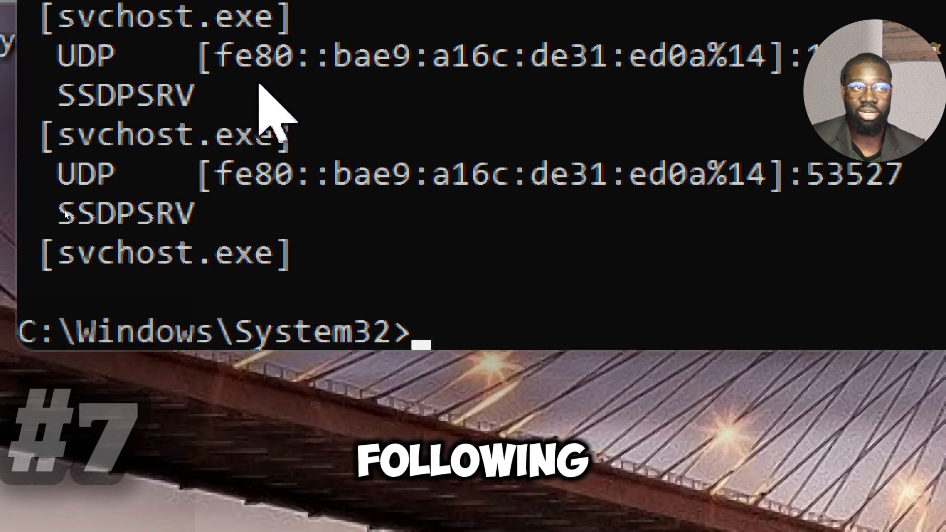
- Run gpresult /h gp_report.html to save the Group Policy report as HTML
{"action": "type", "text": "gpresu"}
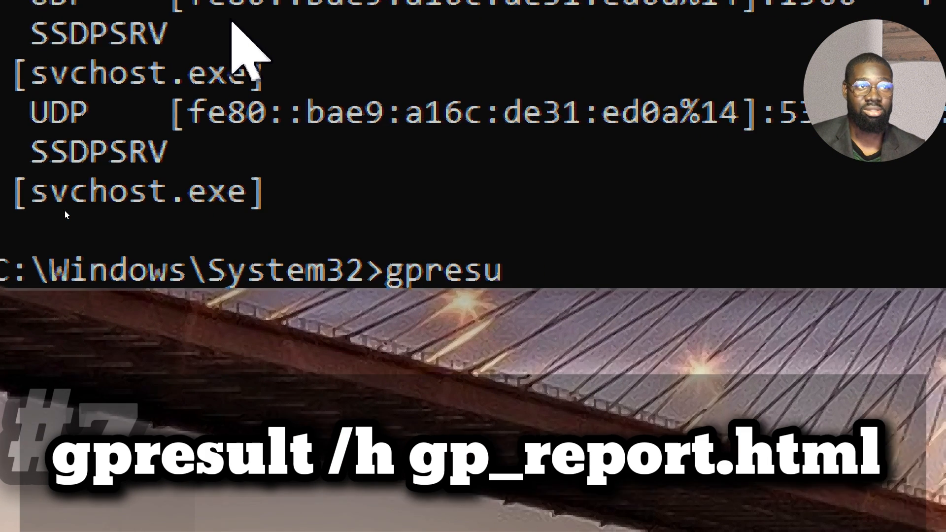
{"action": "type", "text": "lt /h gp_"}
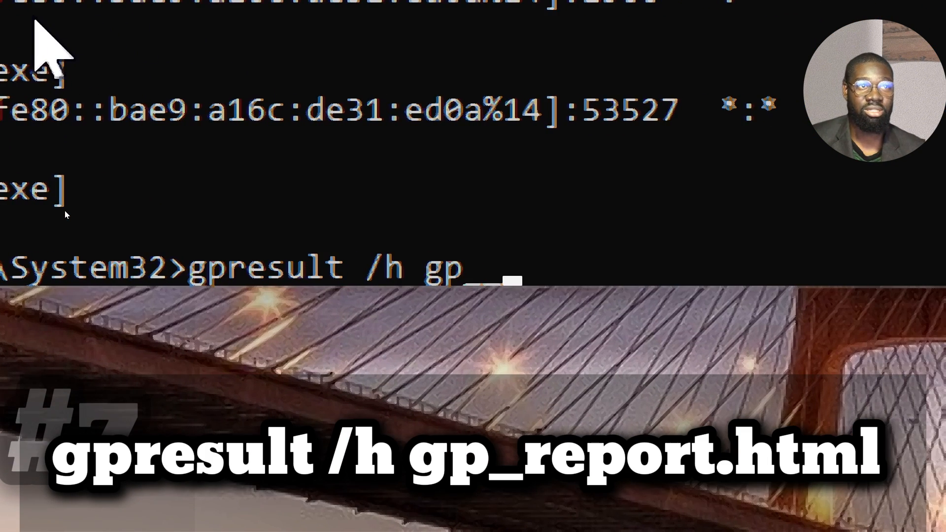
{"action": "type", "text": "_report.html"}
{"action": "type", "text": "net localgroup a"}
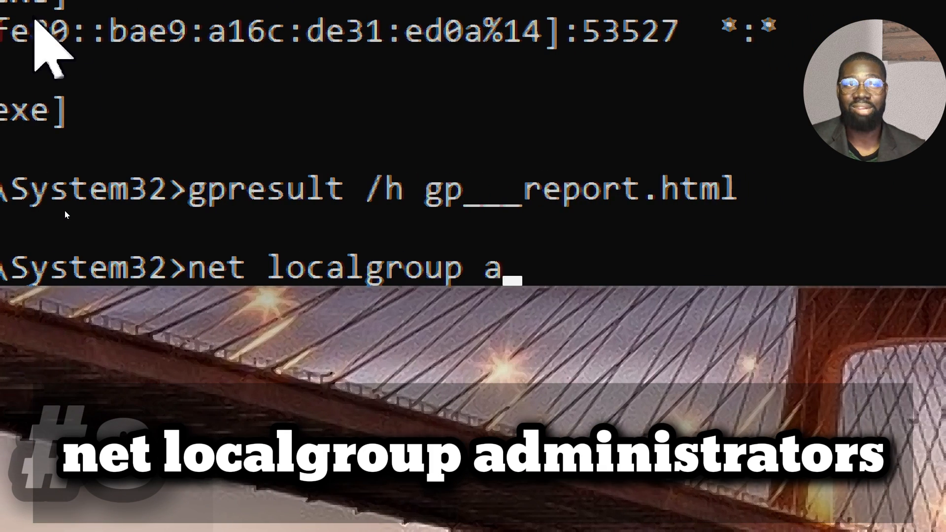
- Run net localgroup administrators to list the group's members
{"action": "type", "text": "dminist"}
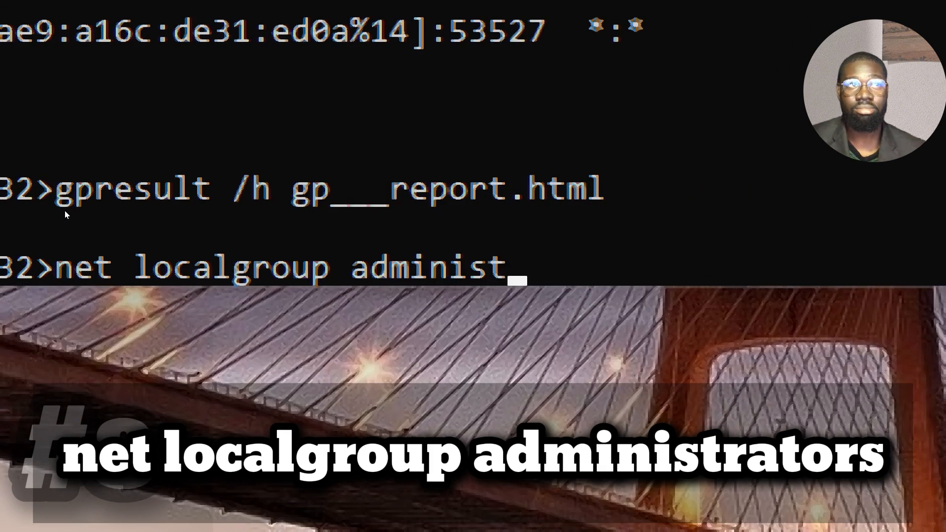
{"action": "type", "text": "rators"}
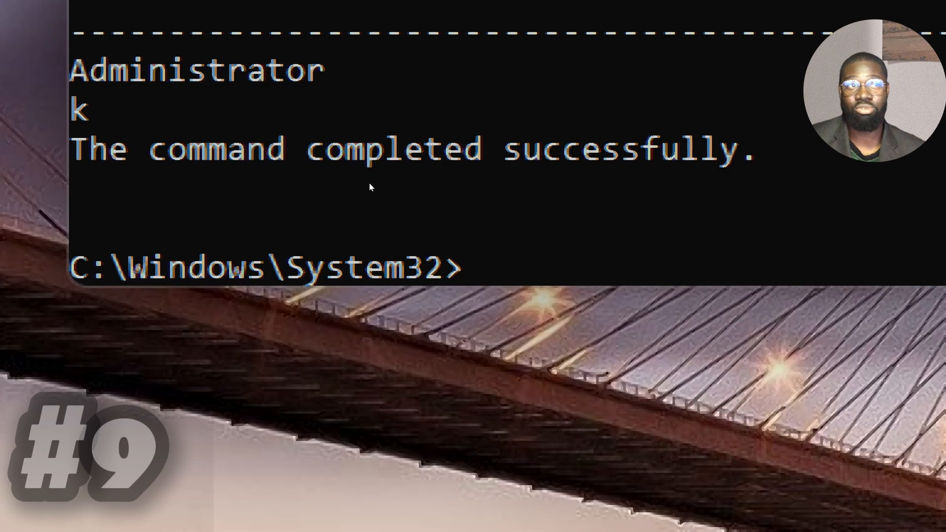
- Add RestrictNullSessAccess REG_DWORD 1 under HKLM LanmanServer\Parameters with /f
{"action": "type", "text": "reg add"}
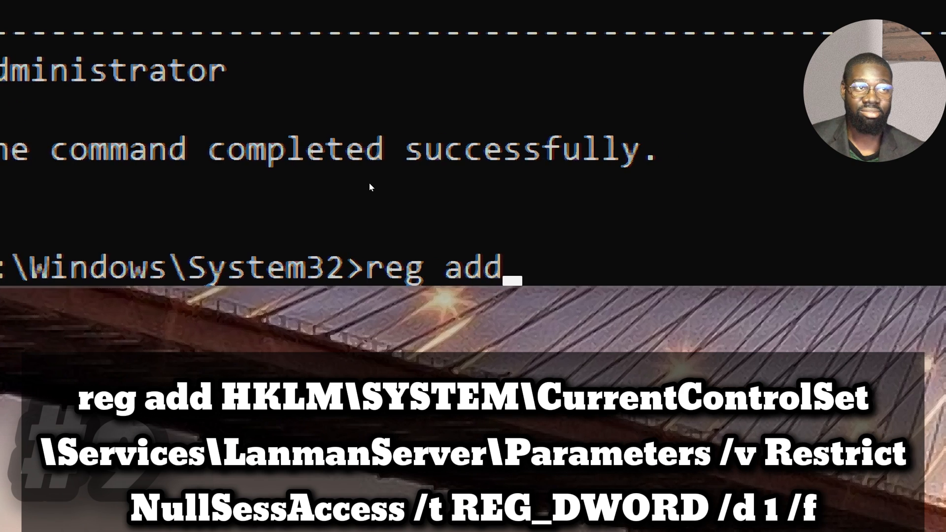
{"action": "type", "text": "HKLM"}
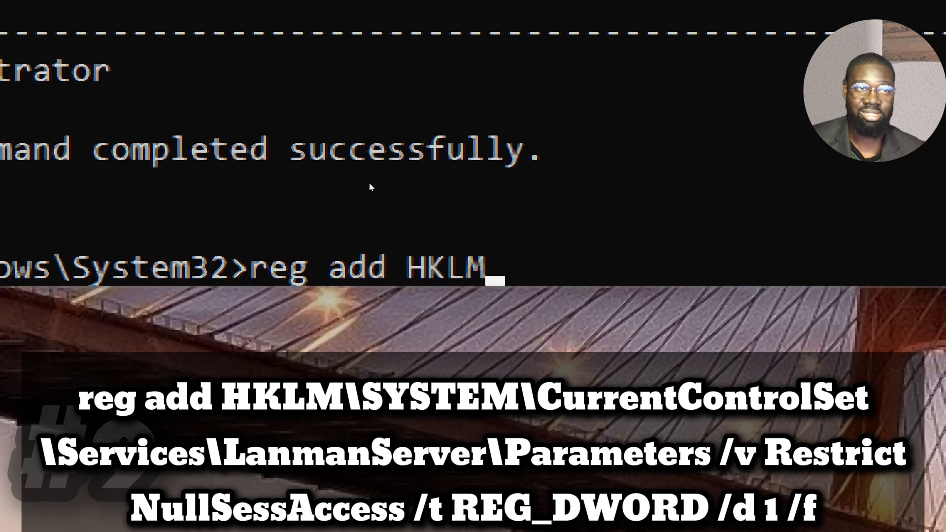
{"action": "type", "text": "\\SYSTE"}
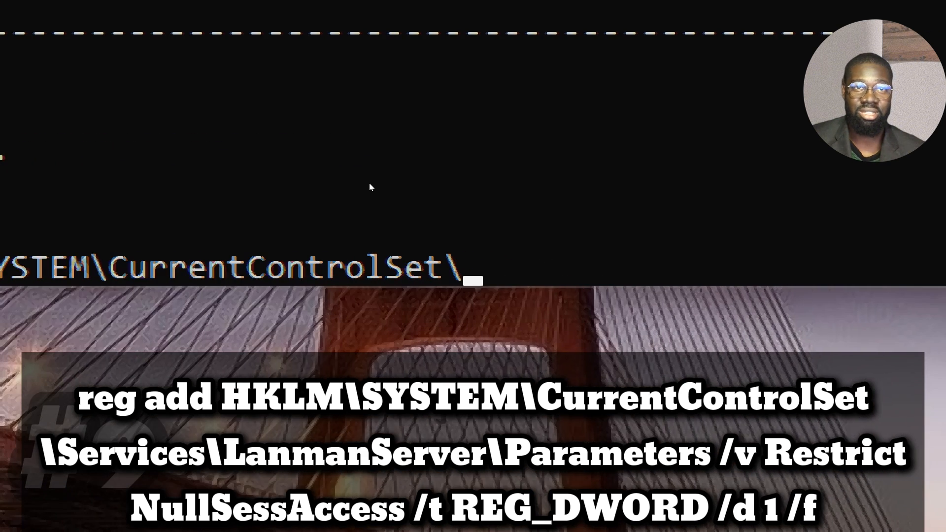
{"action": "type", "text": "Services"}
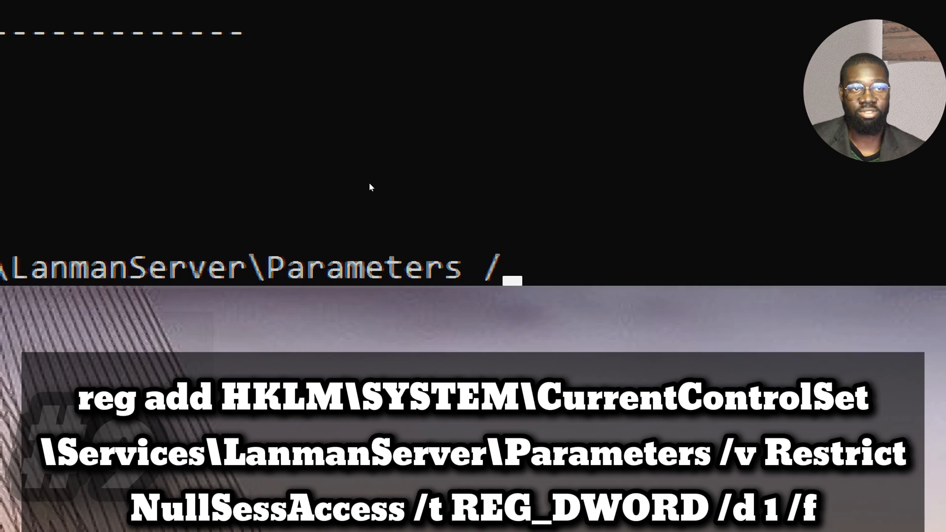
{"action": "type", "text": "/v Res"}
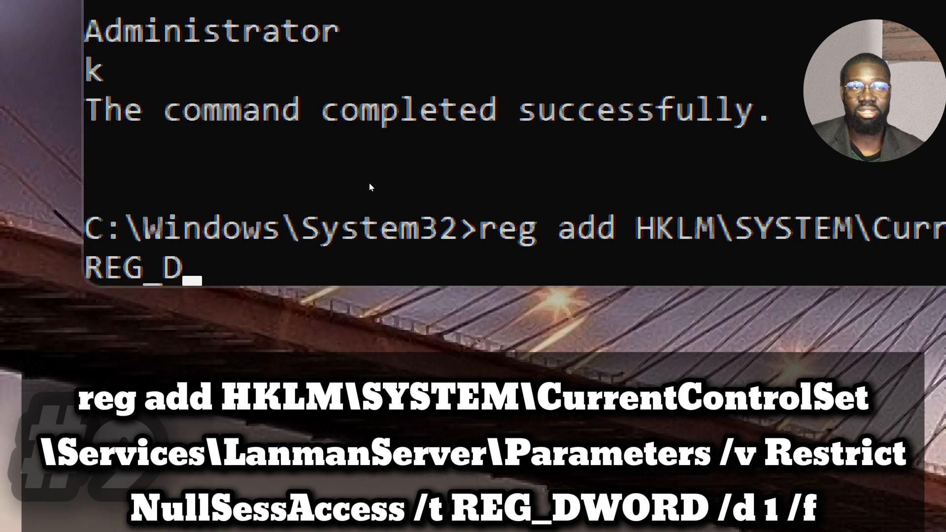
{"action": "type", "text": "WORD /"}
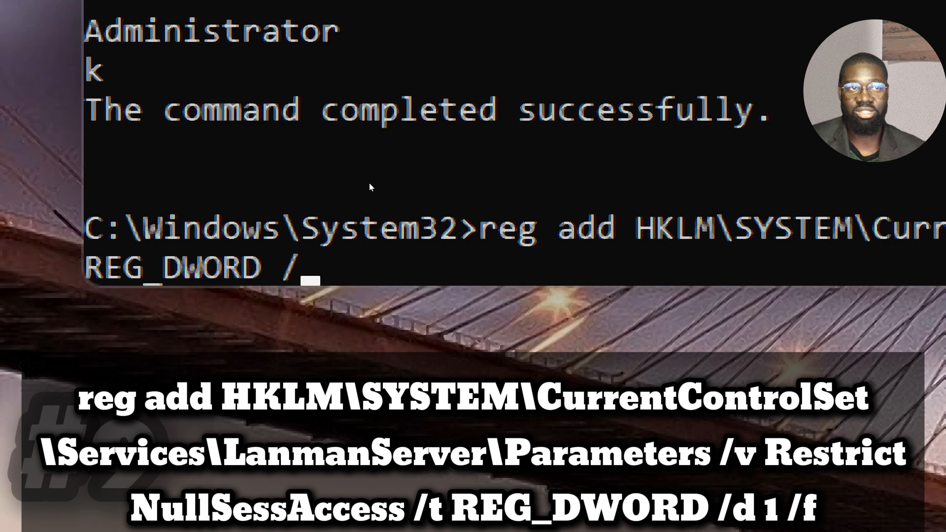
{"action": "type", "text": "d 1 /f"}
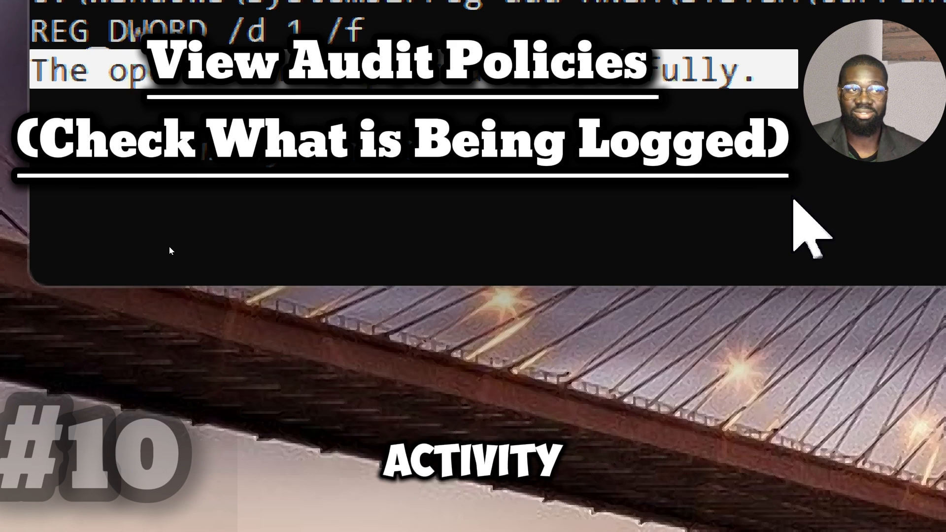
- Run auditpol /get /category:* to list audit settings for every category
{"action": "type", "text": "audit"}
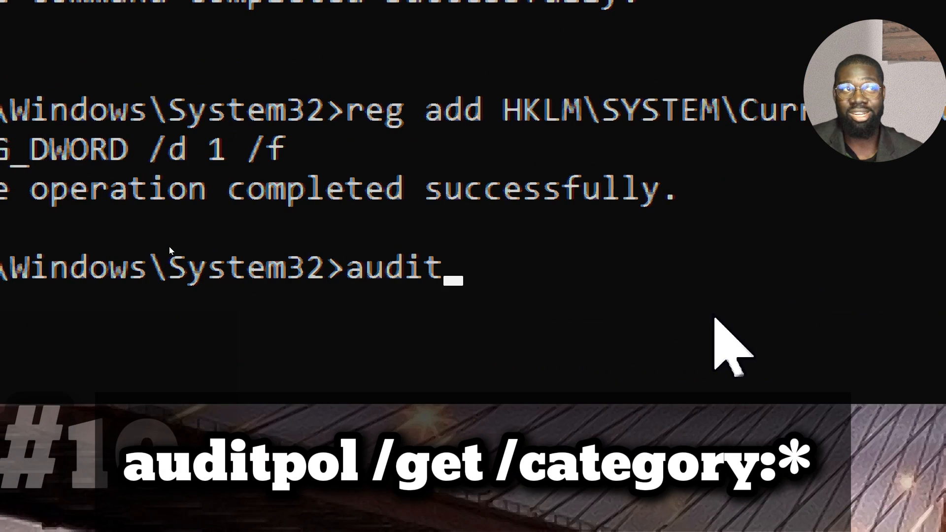
{"action": "type", "text": "pol /get"}
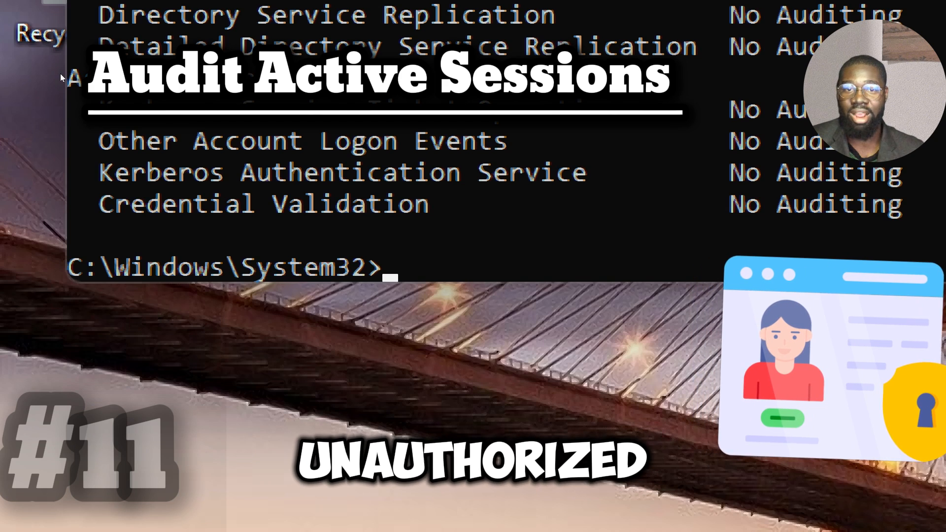
- Run qwinsta to list the console and services sessions
{"action": "type", "text": "qwinsta"}
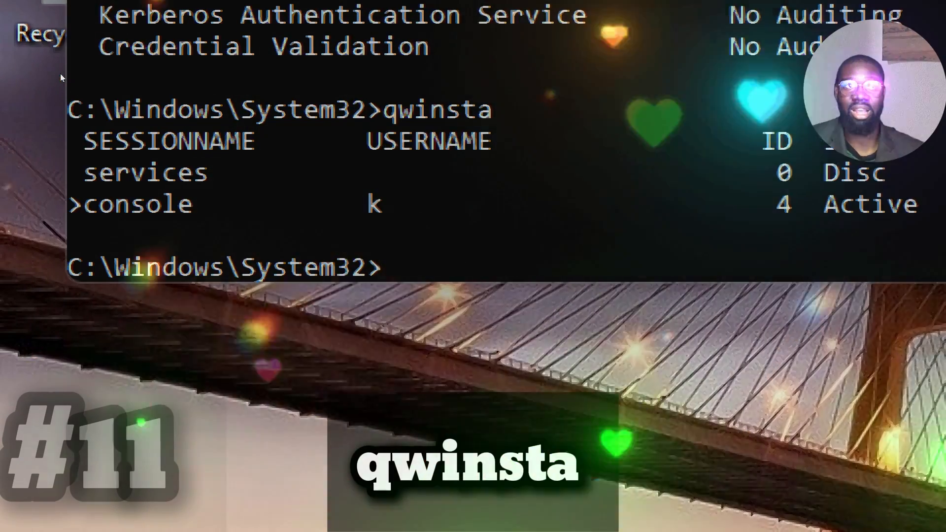
{"action": "double_click", "coordinate": [168, 141]}
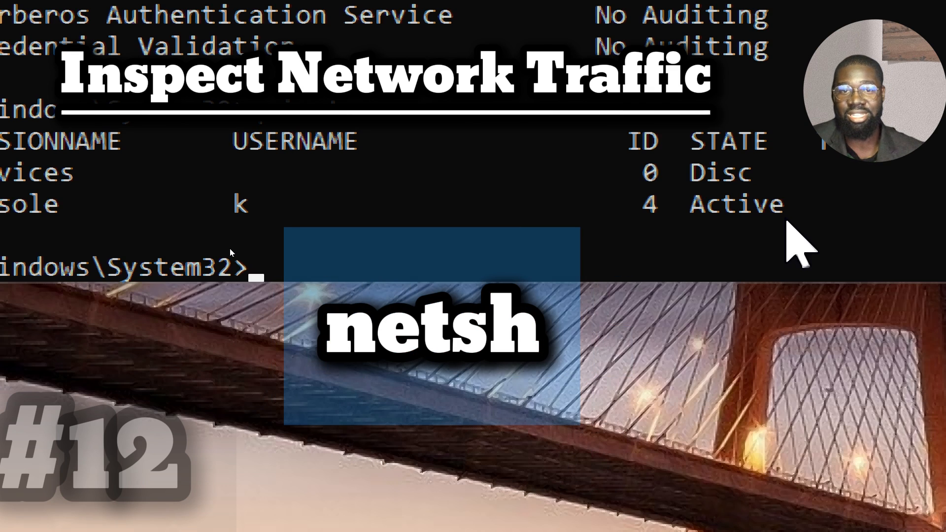
- Start a network trace with netsh trace start capture=yes
{"action": "type", "text": "netsh trace start c"}
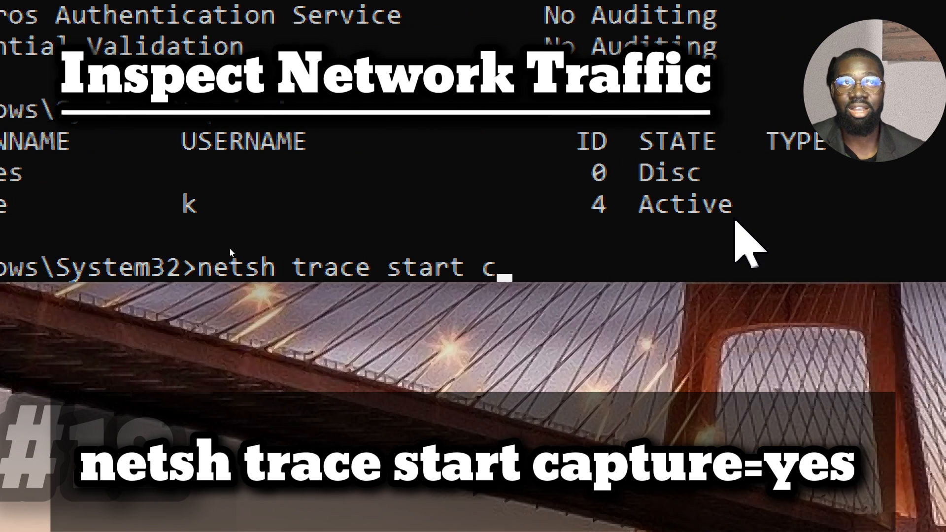
{"action": "type", "text": "apture=yes"}
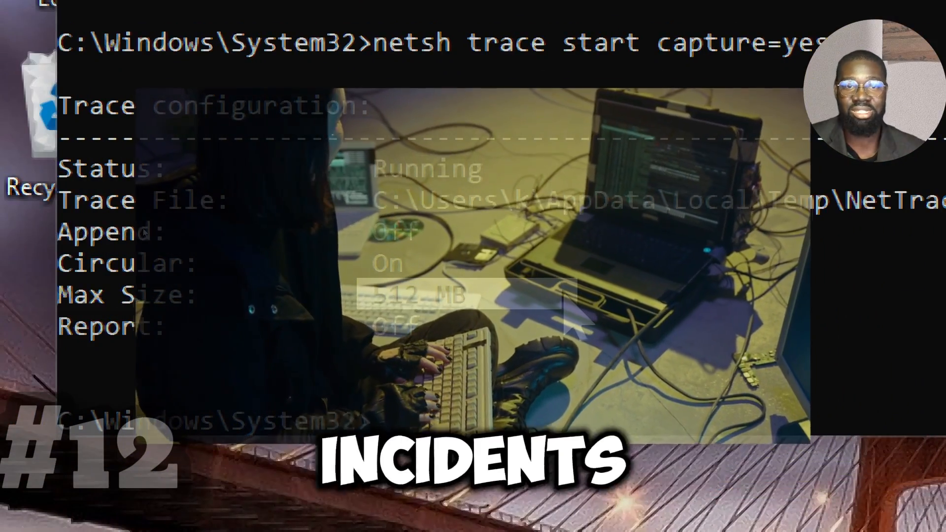
- Stop the running network trace with netsh trace stop
{"action": "type", "text": "netsh"}
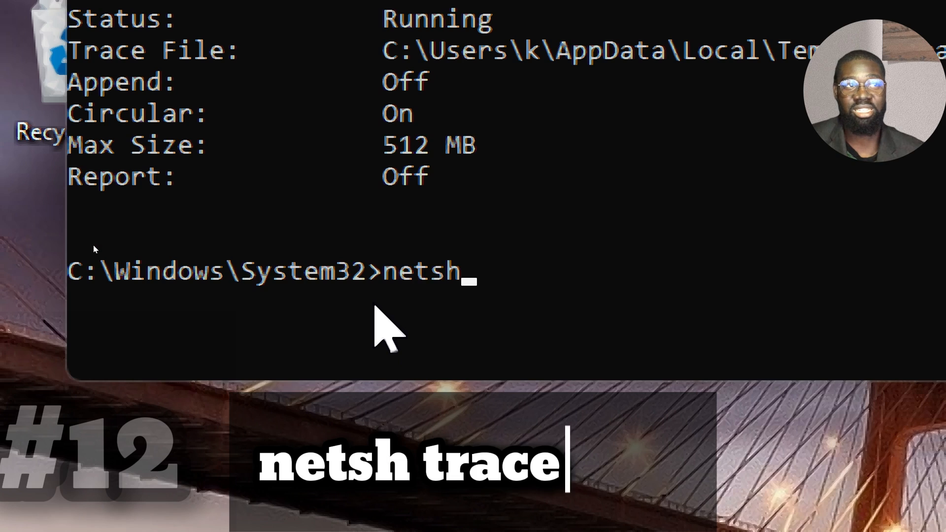
{"action": "type", "text": "trace st"}
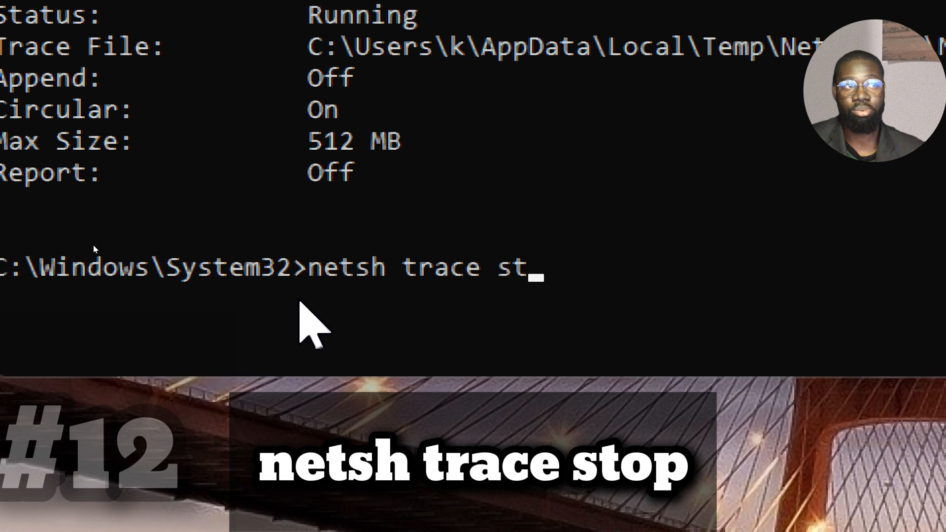
{"action": "type", "text": "op"}
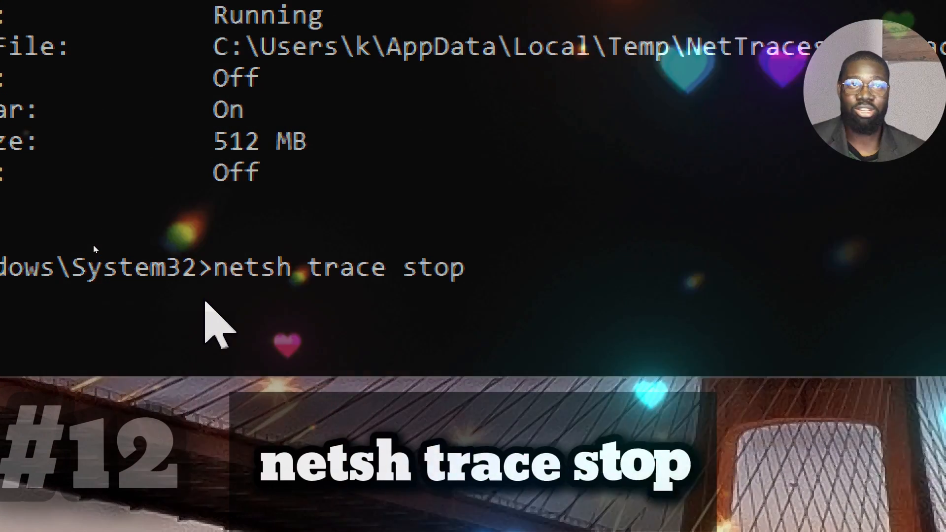
{"action": "key", "text": "enter"}
{"action": "type", "text": "wevtutil qe Se"}
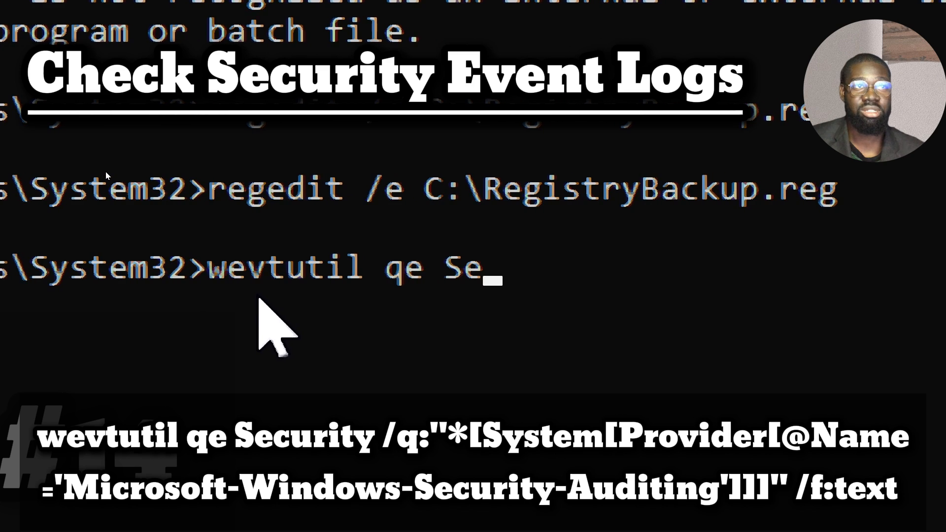
- Query Security log events from Microsoft-Windows-Security-Auditing as text with wevtutil qe
{"action": "type", "text": "curity"}
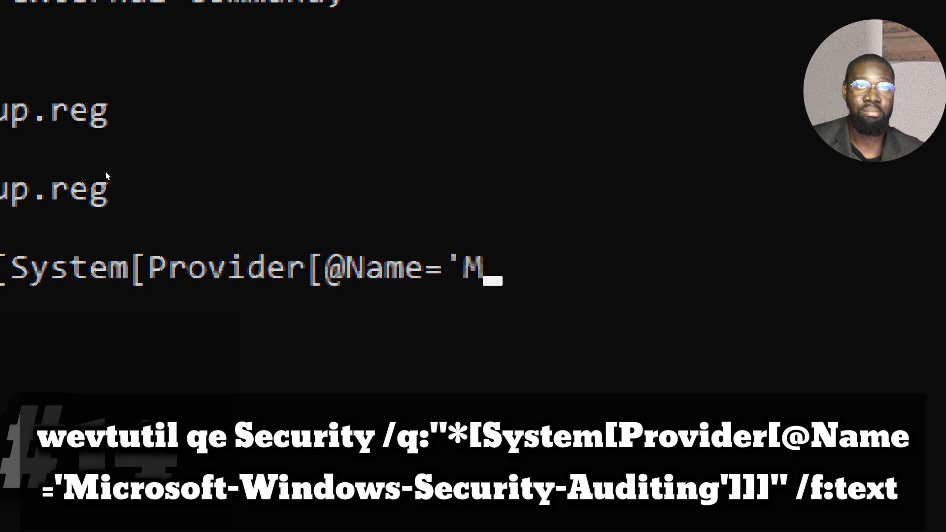
{"action": "type", "text": "icrosoft"}
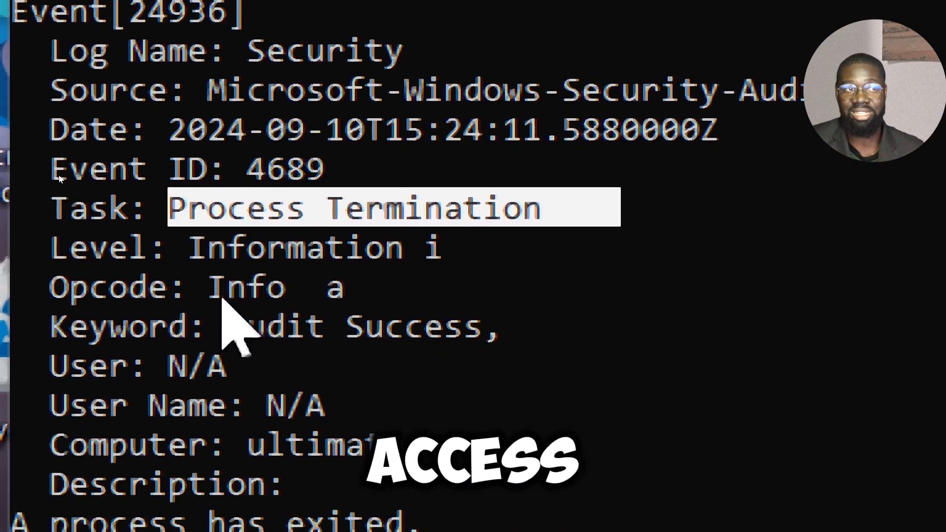
{"action": "scroll", "scroll_direction": "down", "scroll_amount": 3}
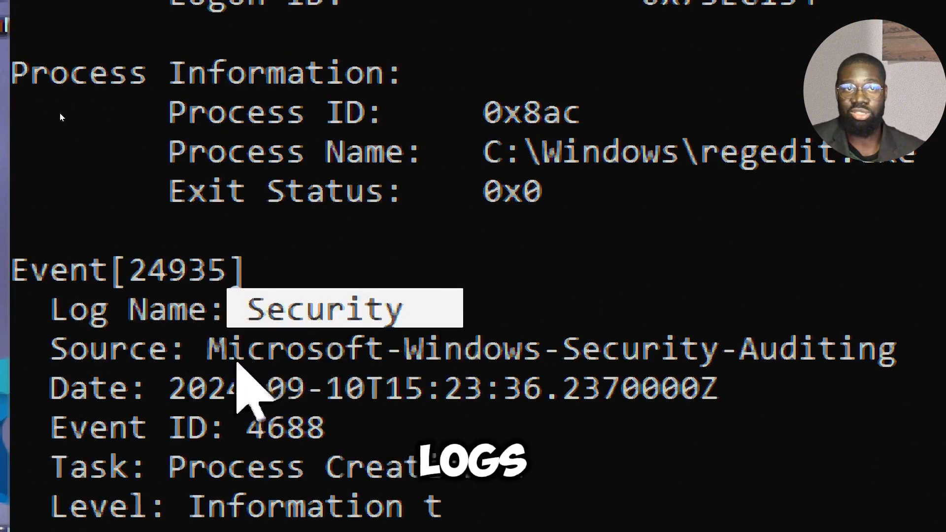